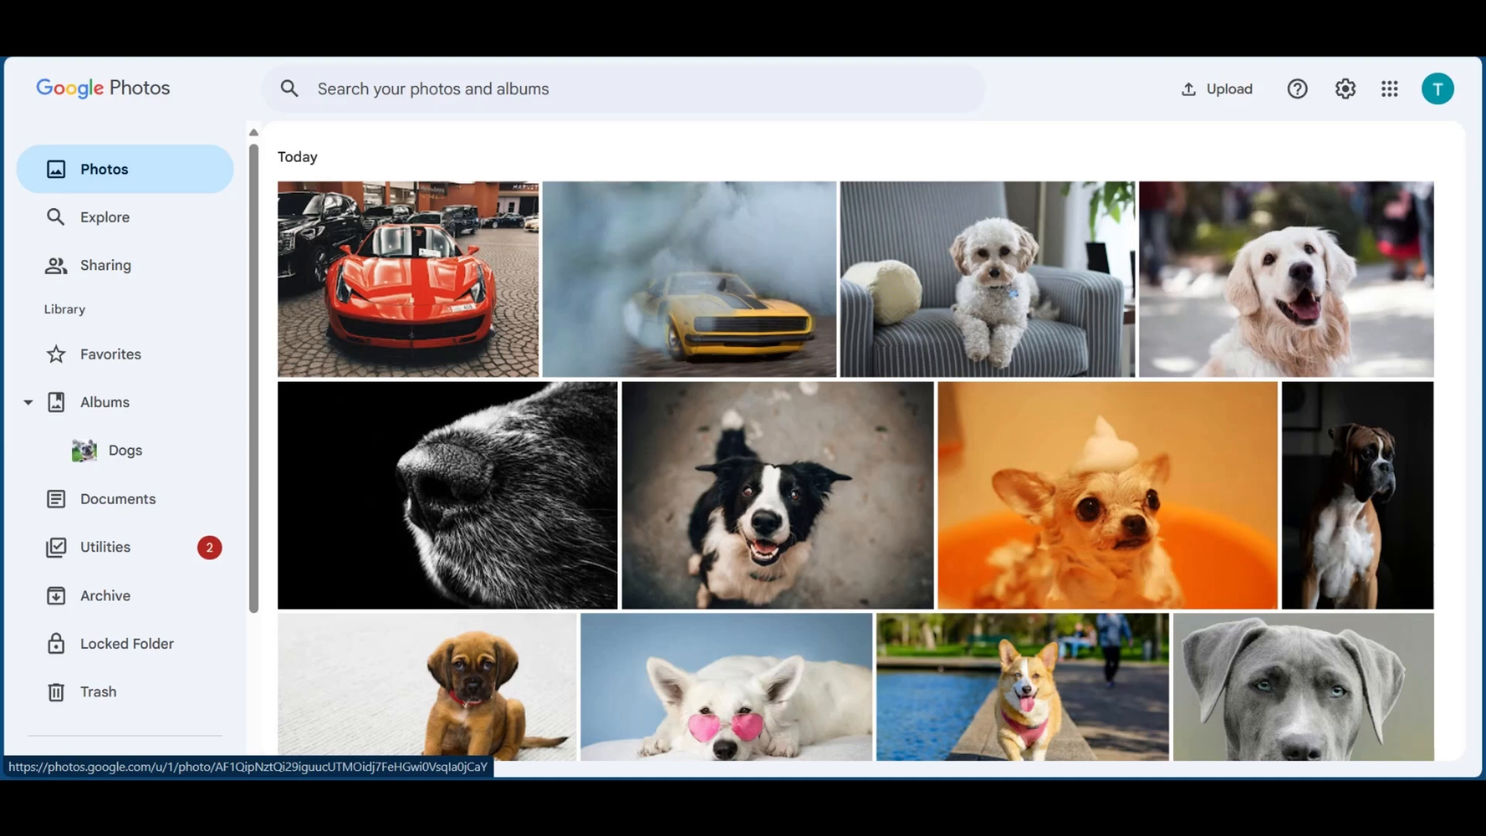
pyautogui.moveTo(522, 130)
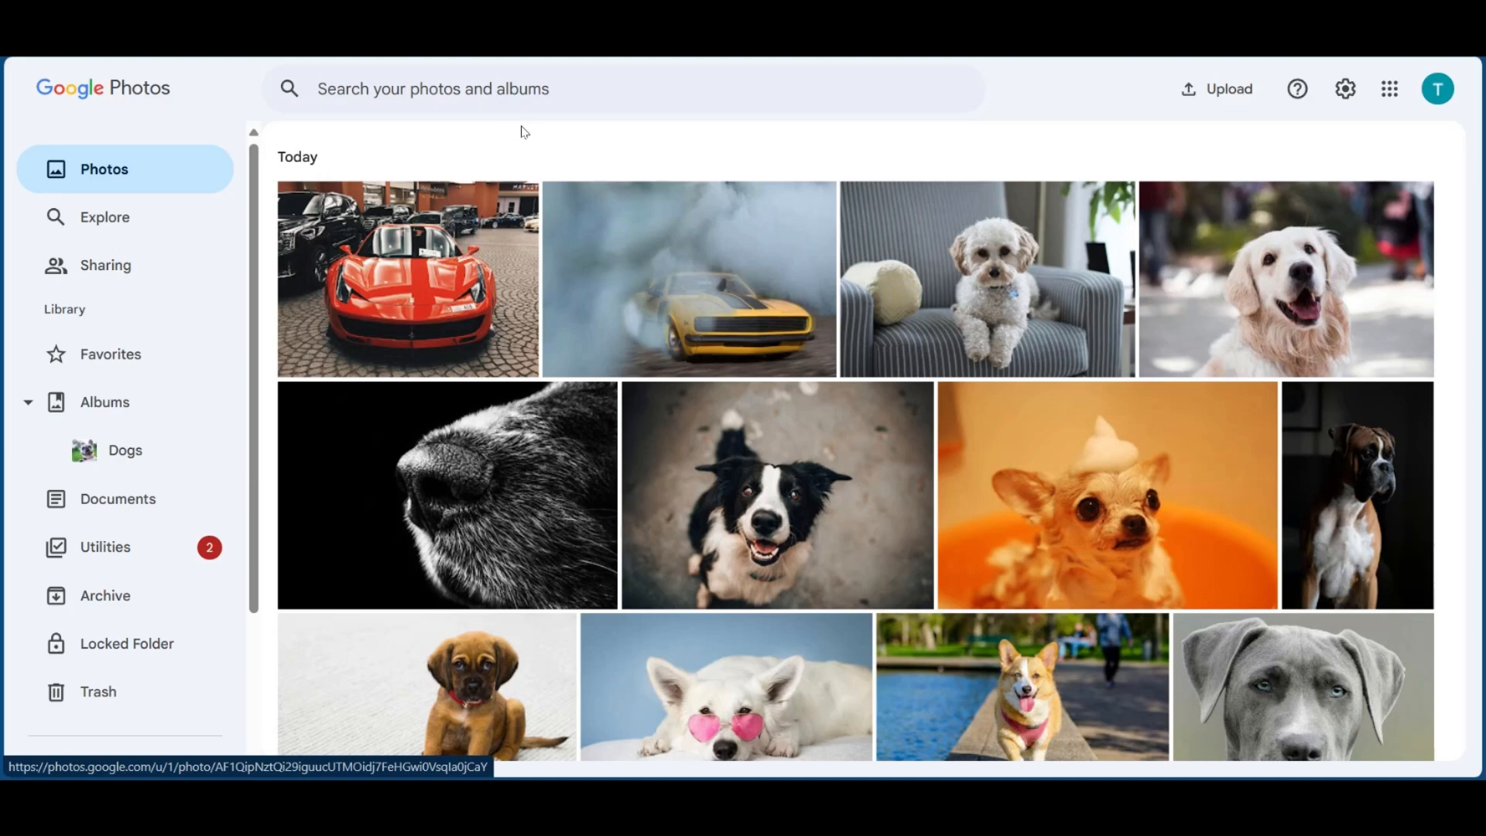
# Step: Open the Dogs album and start downloading all its photos as a zip
pyautogui.scroll(-3)
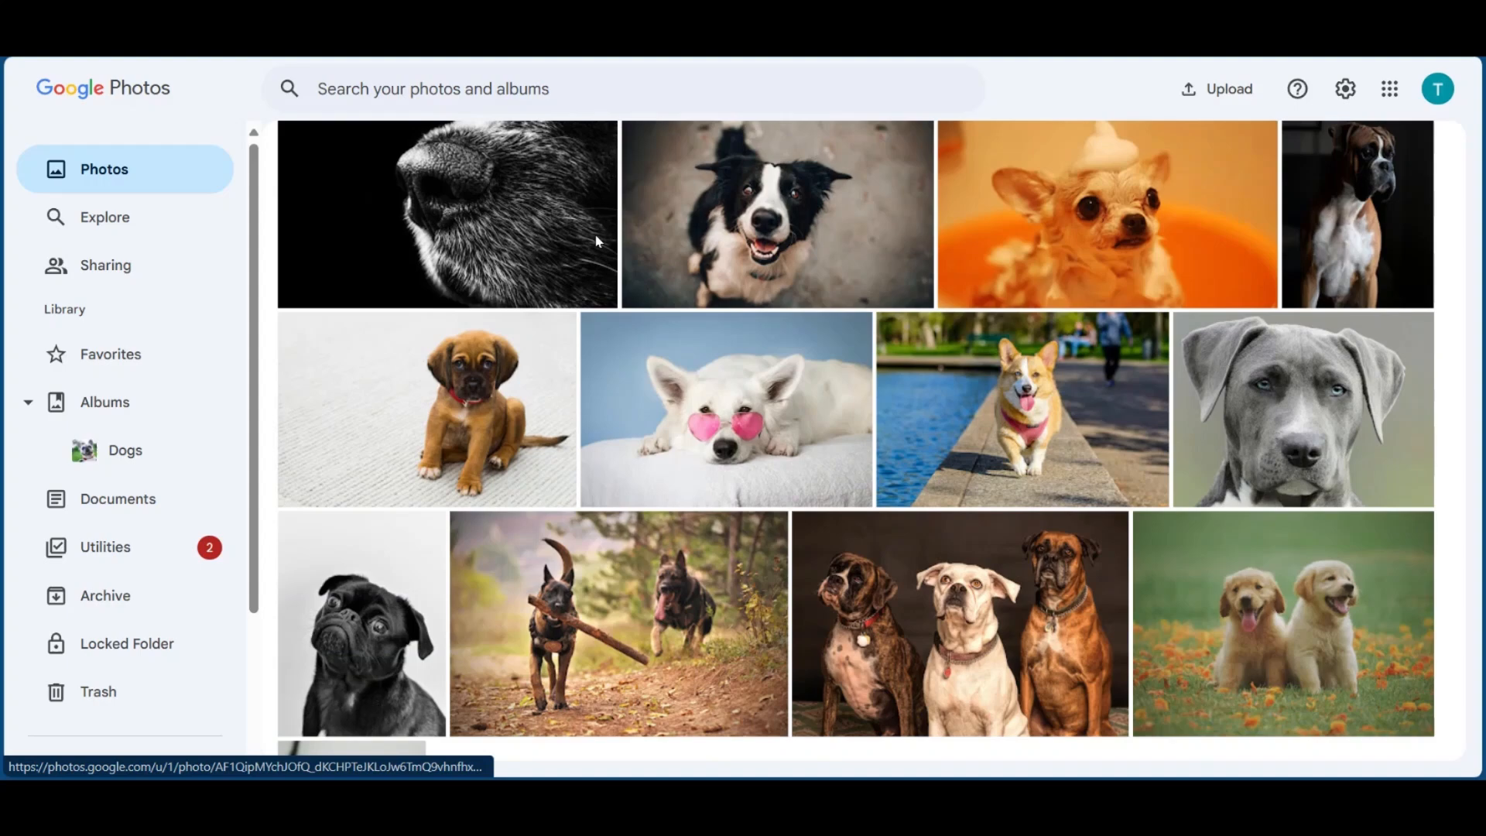
pyautogui.click(124, 448)
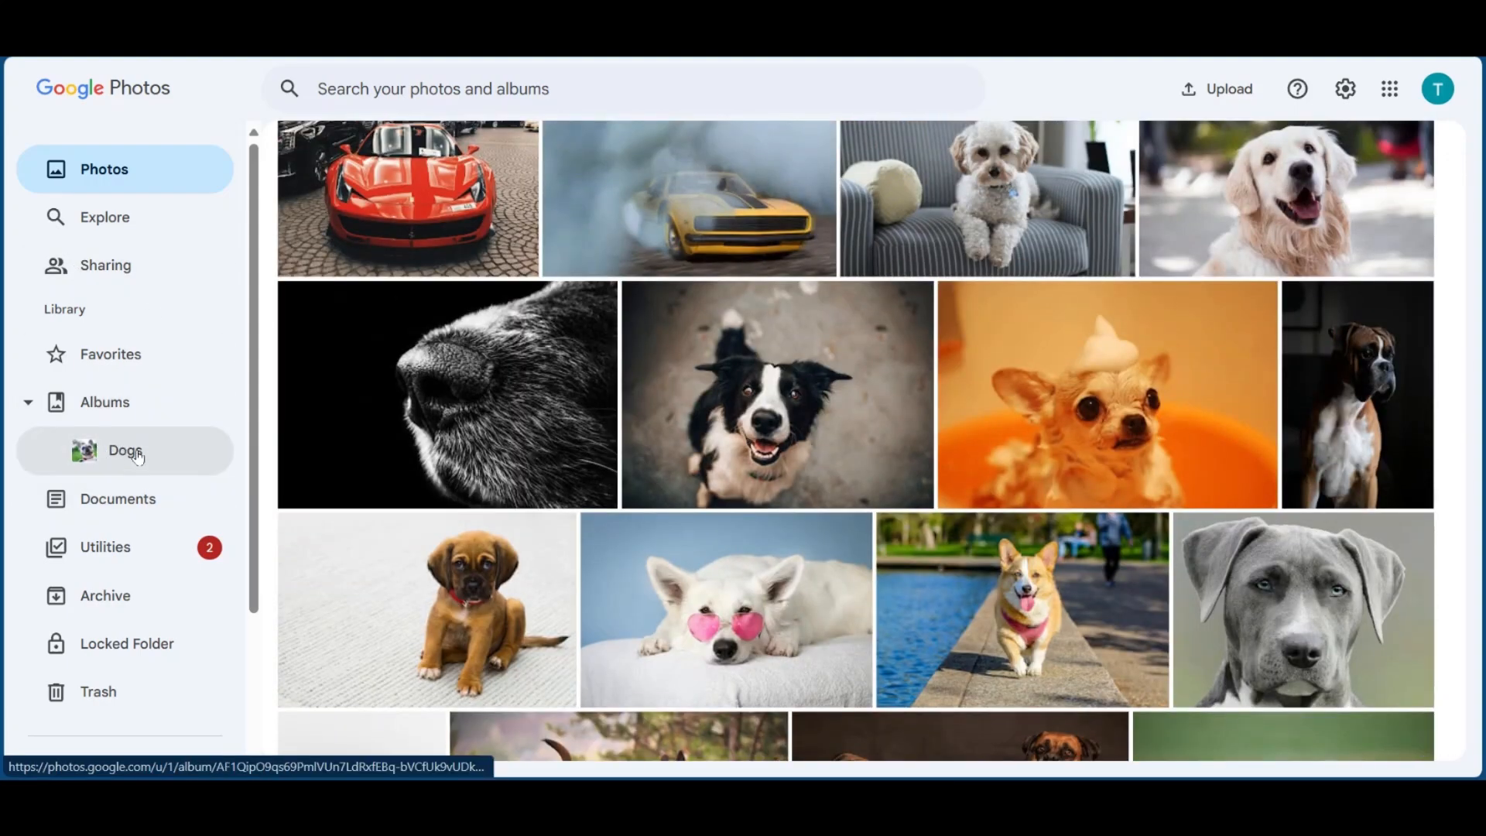
pyautogui.click(124, 448)
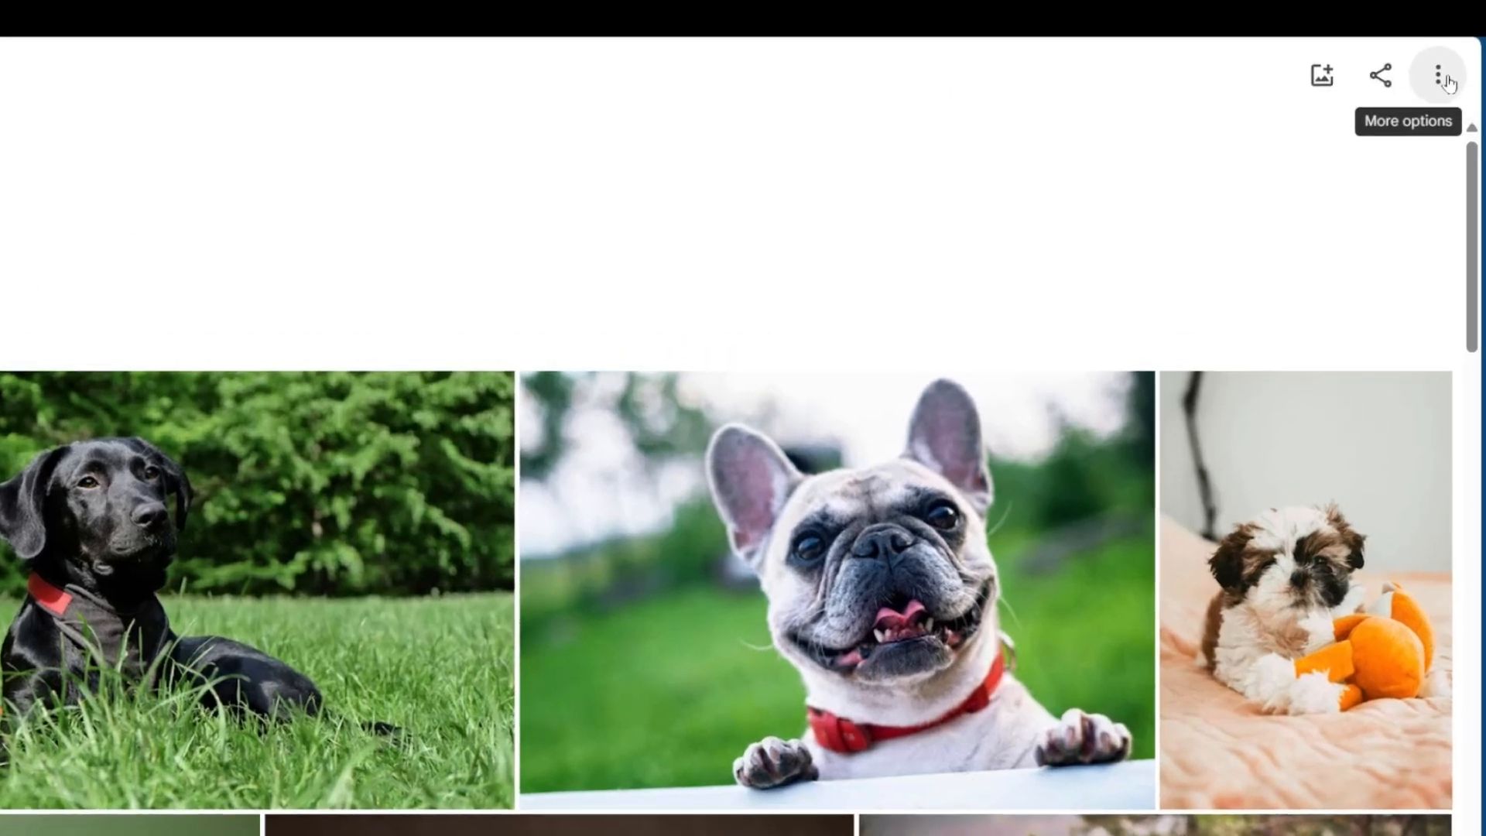
pyautogui.click(1438, 75)
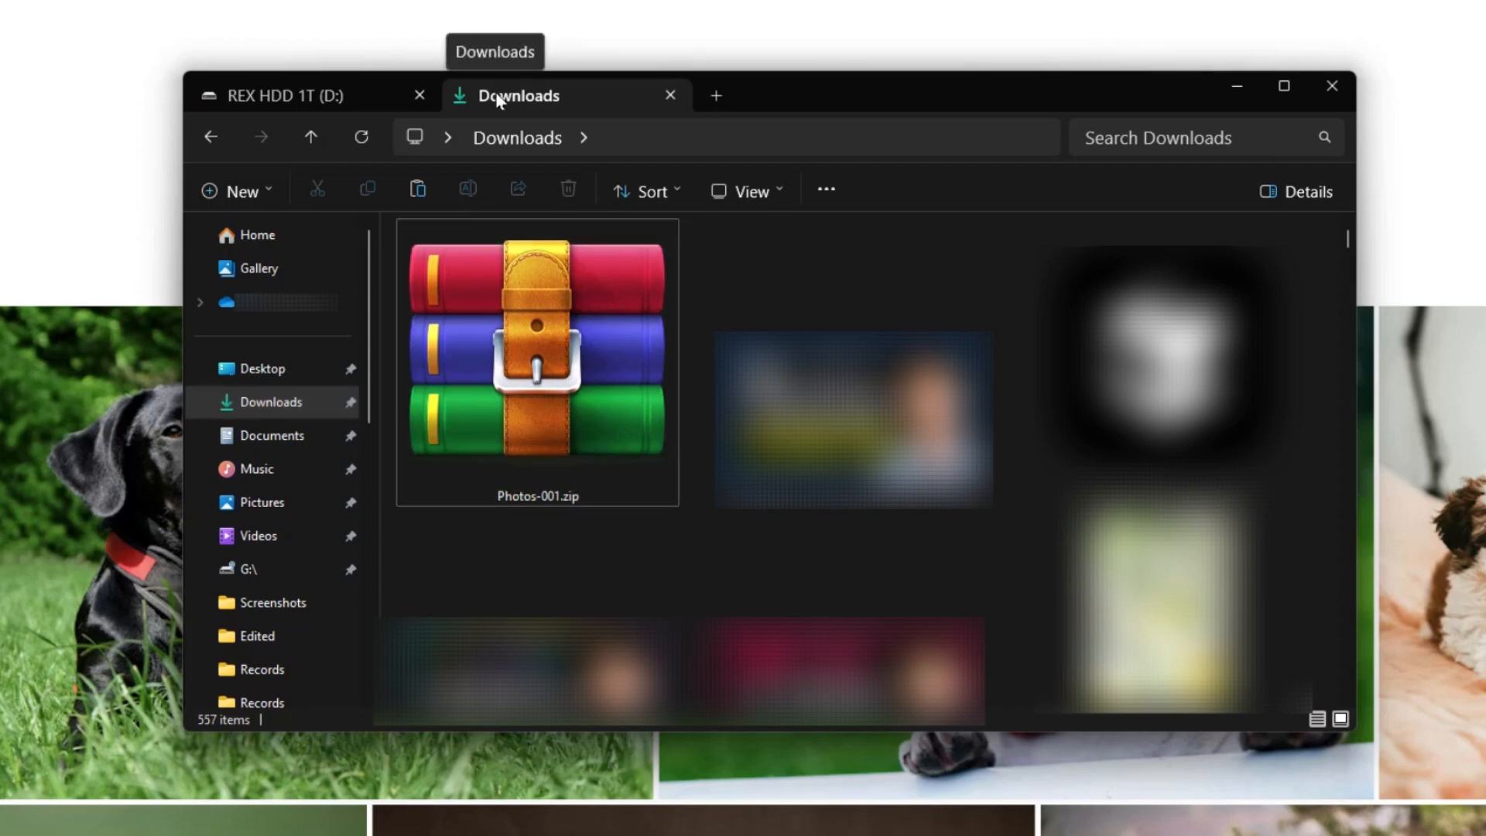
pyautogui.moveTo(304, 94)
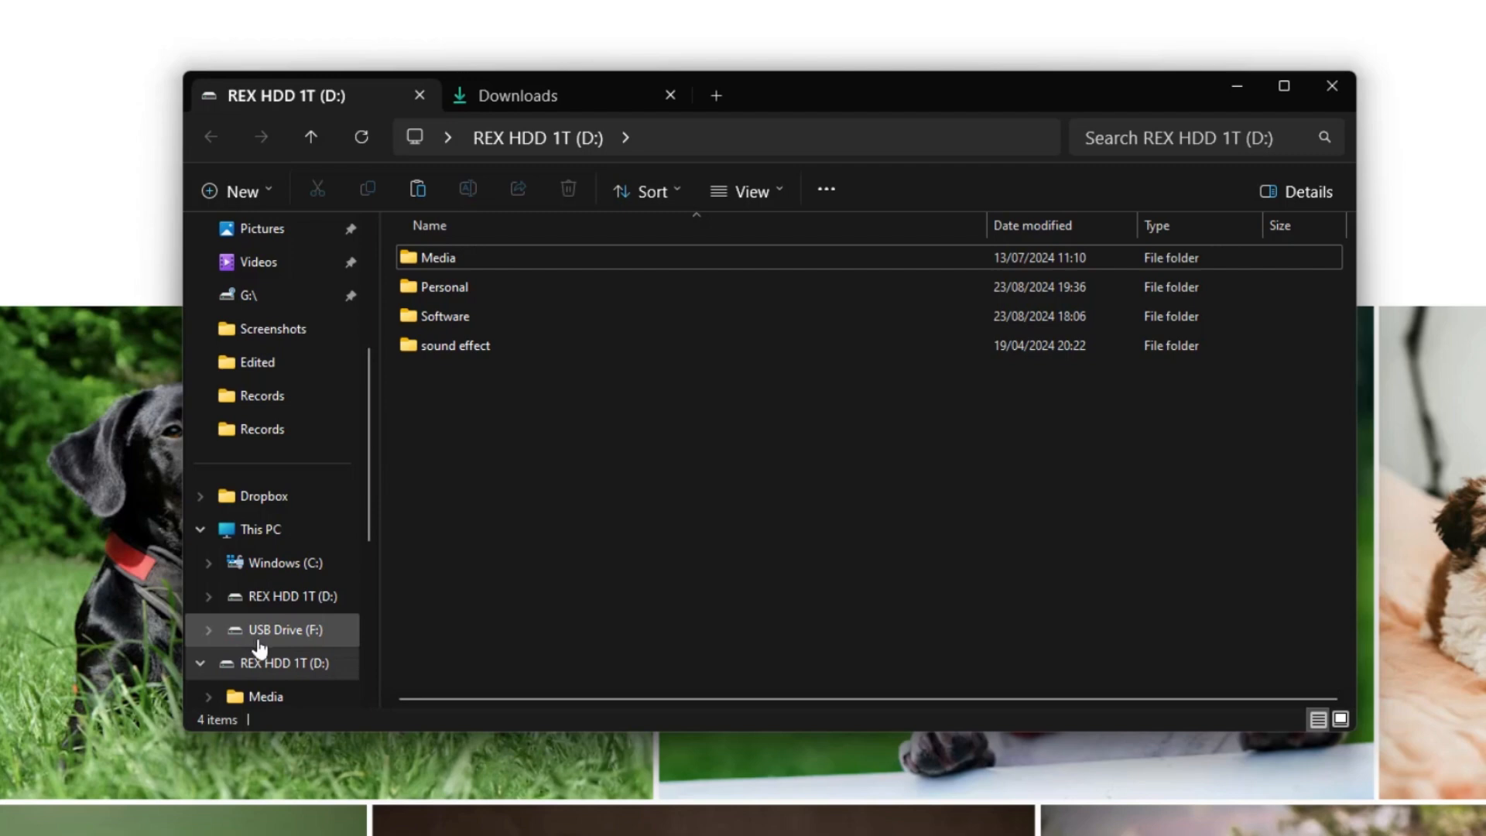
pyautogui.moveTo(506, 94)
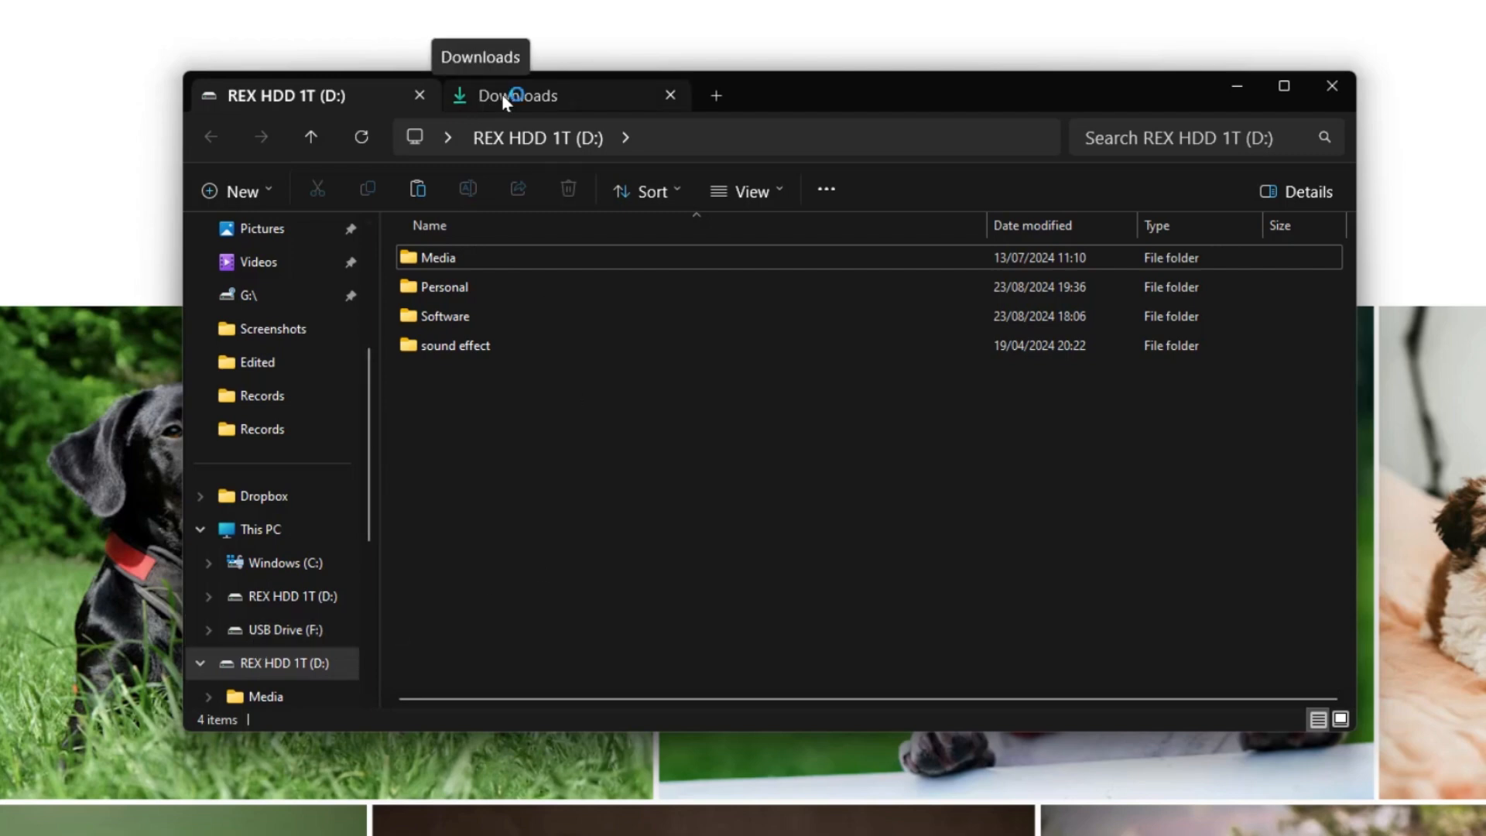
# Step: Cut Photos-001.zip from Downloads and paste it onto REX HDD 1T (D:)
pyautogui.click(519, 94)
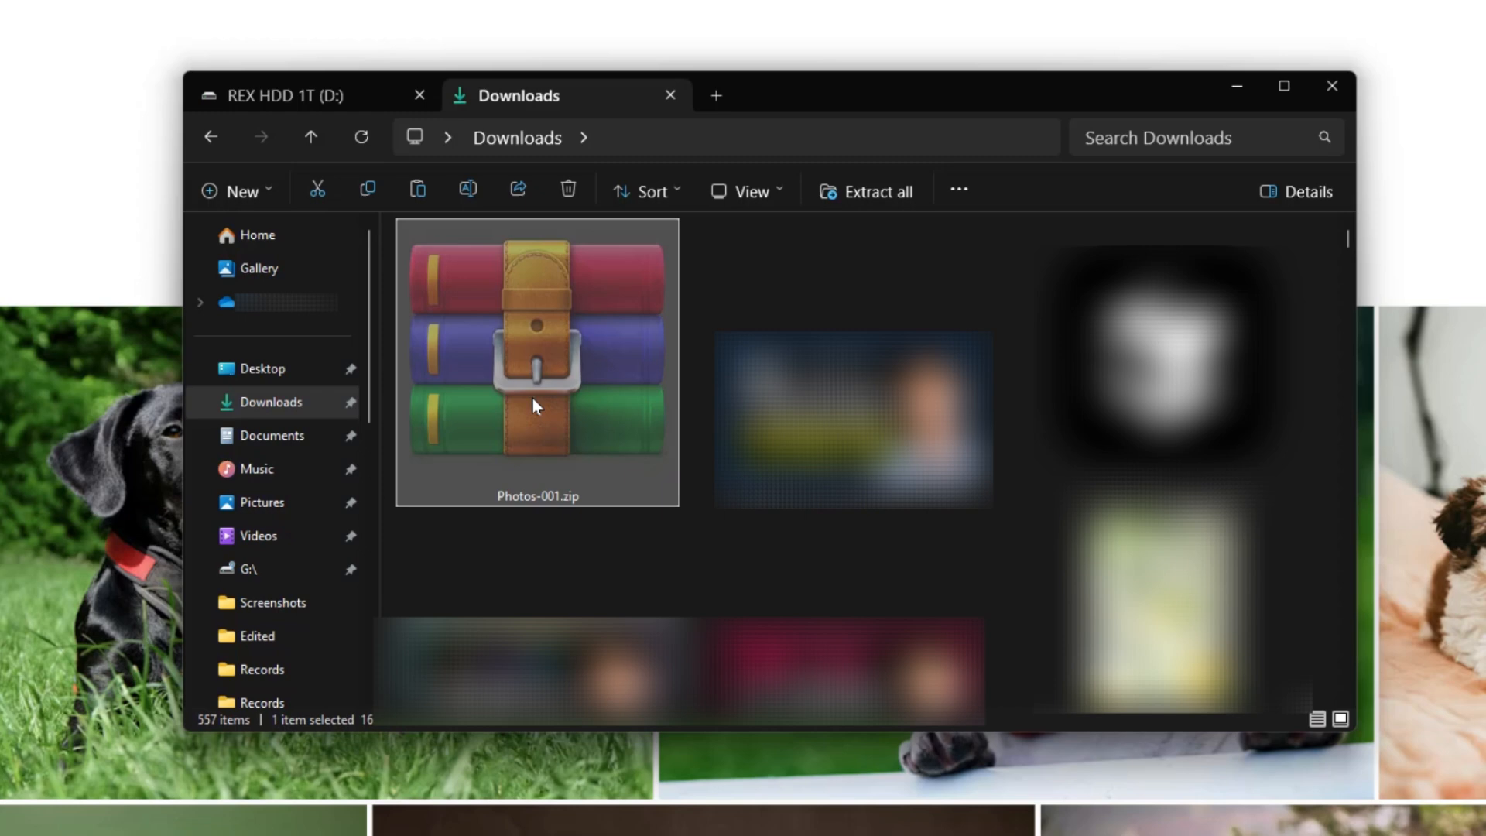
pyautogui.moveTo(315, 95)
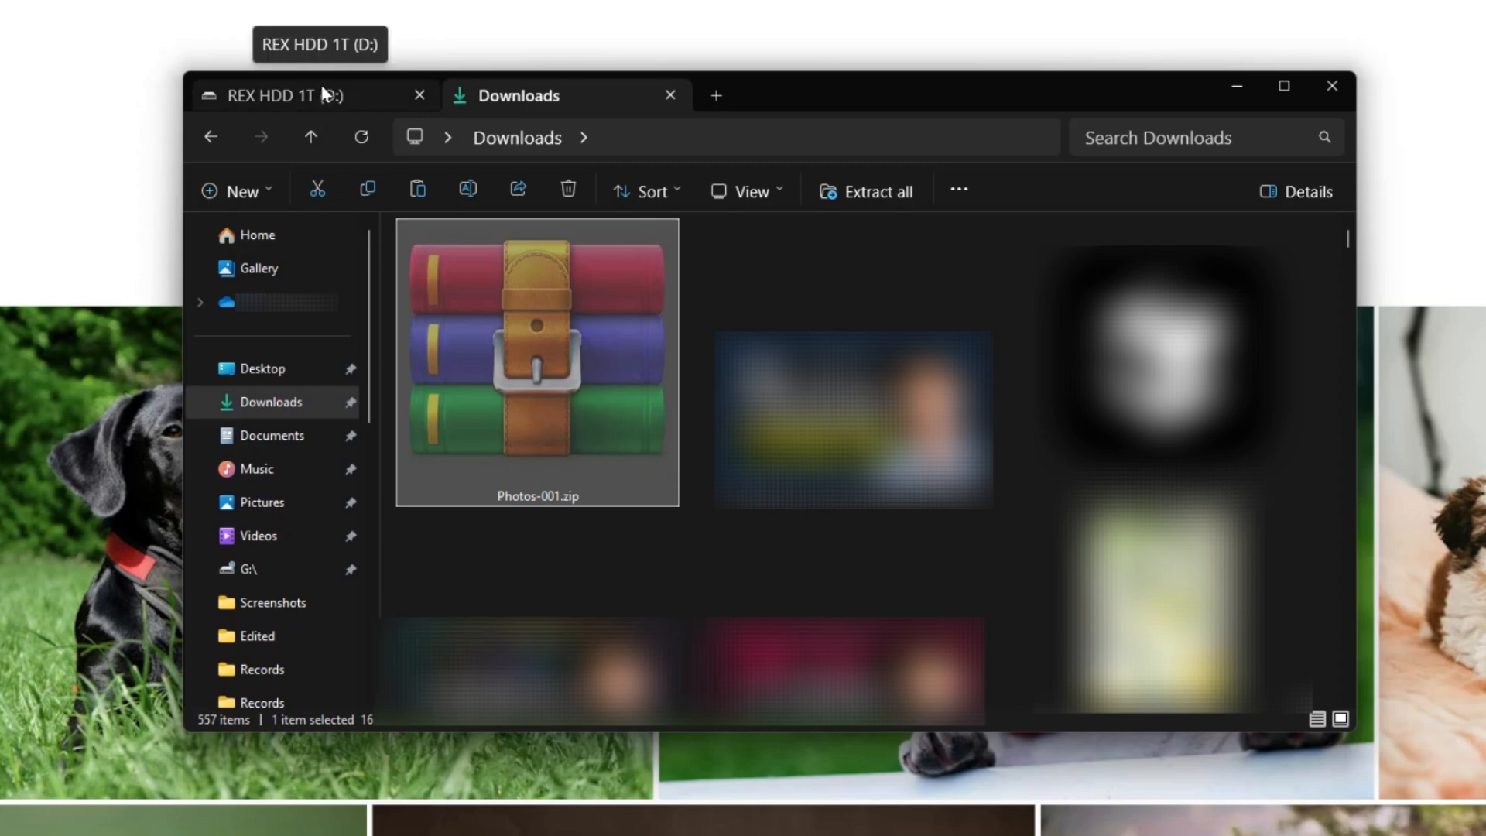
pyautogui.click(284, 95)
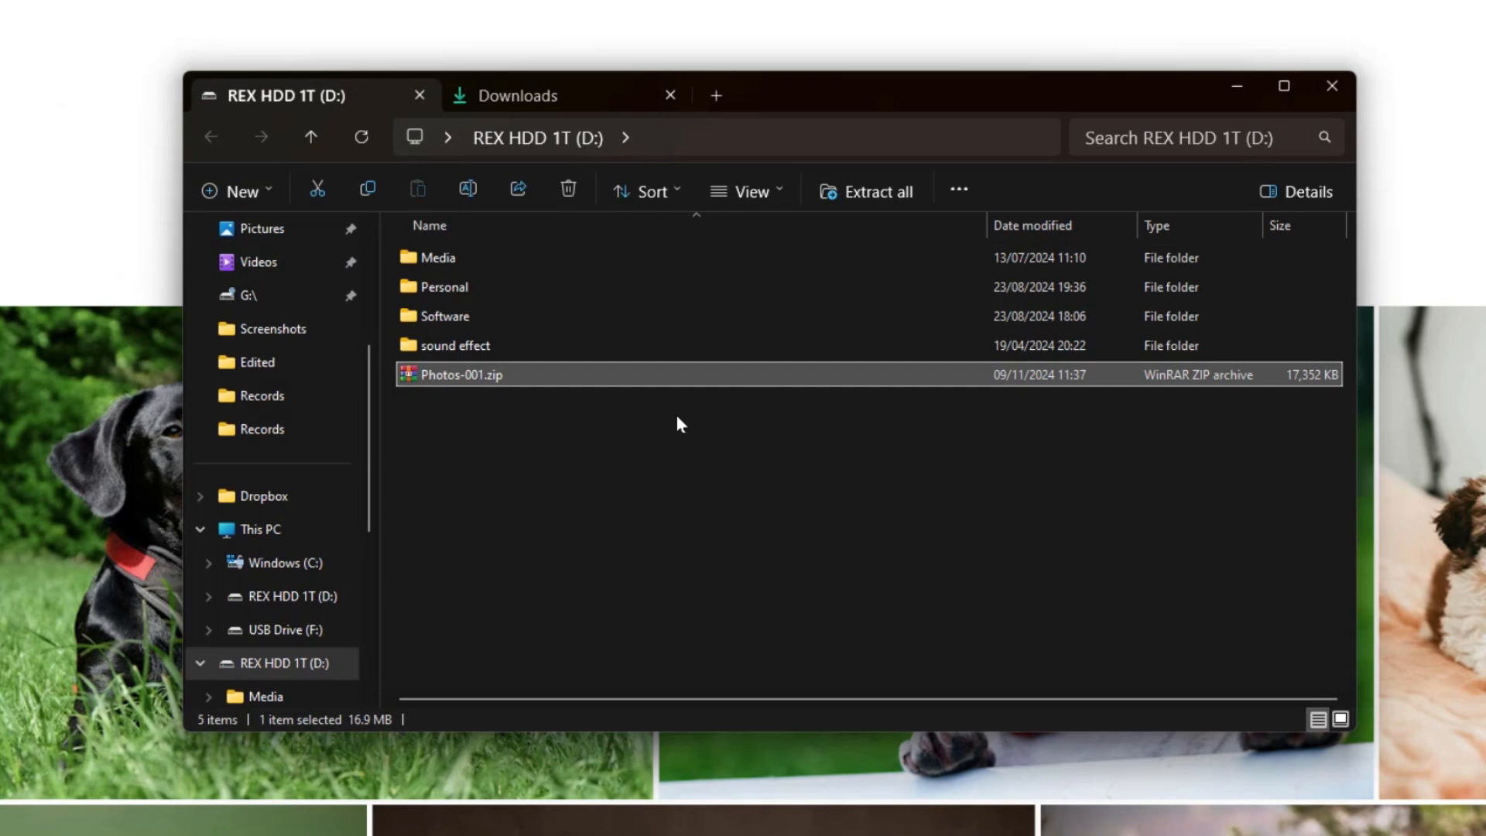
pyautogui.moveTo(455, 393)
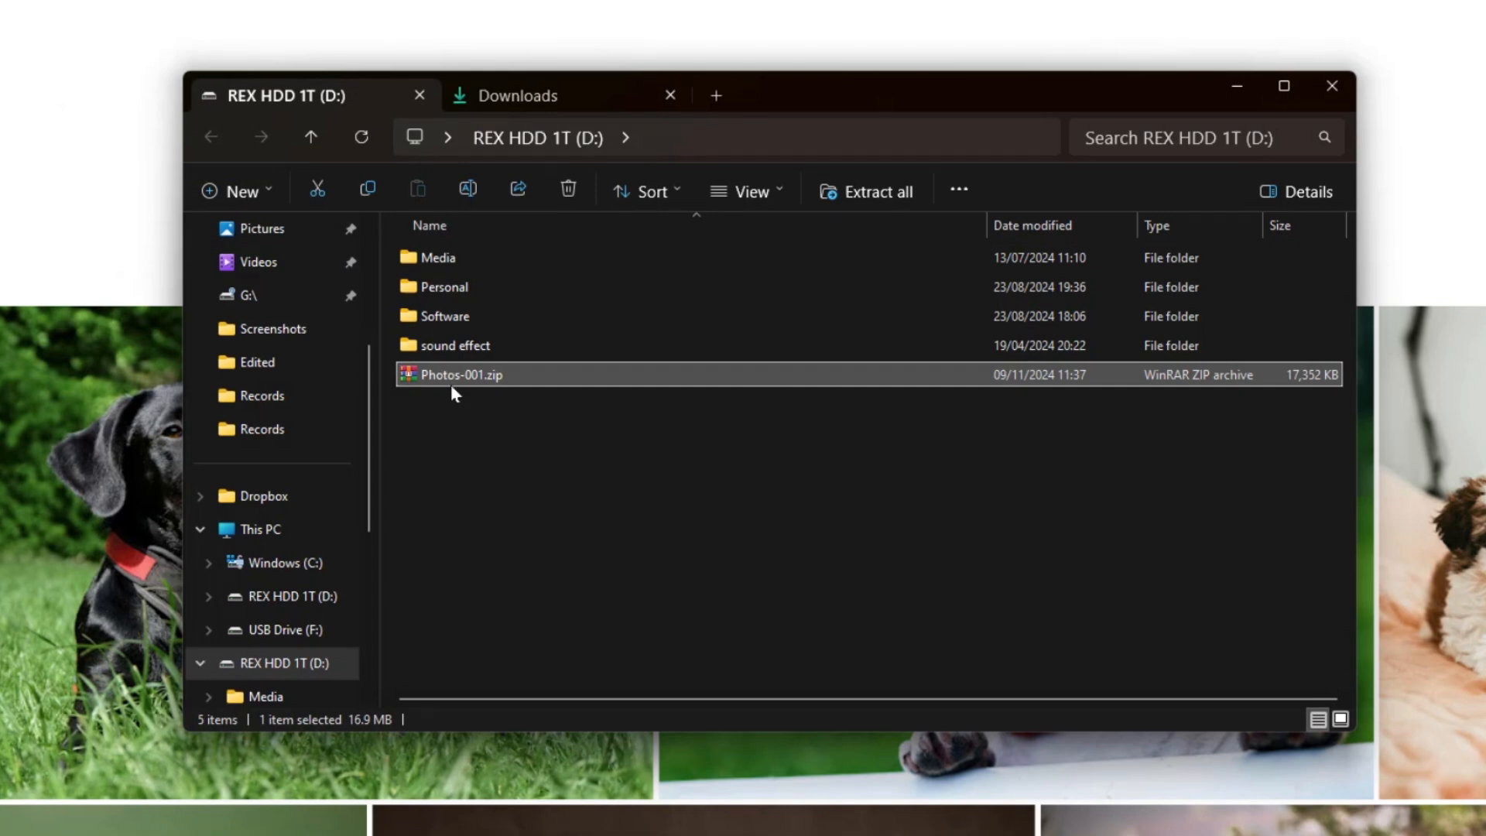
pyautogui.moveTo(460, 375)
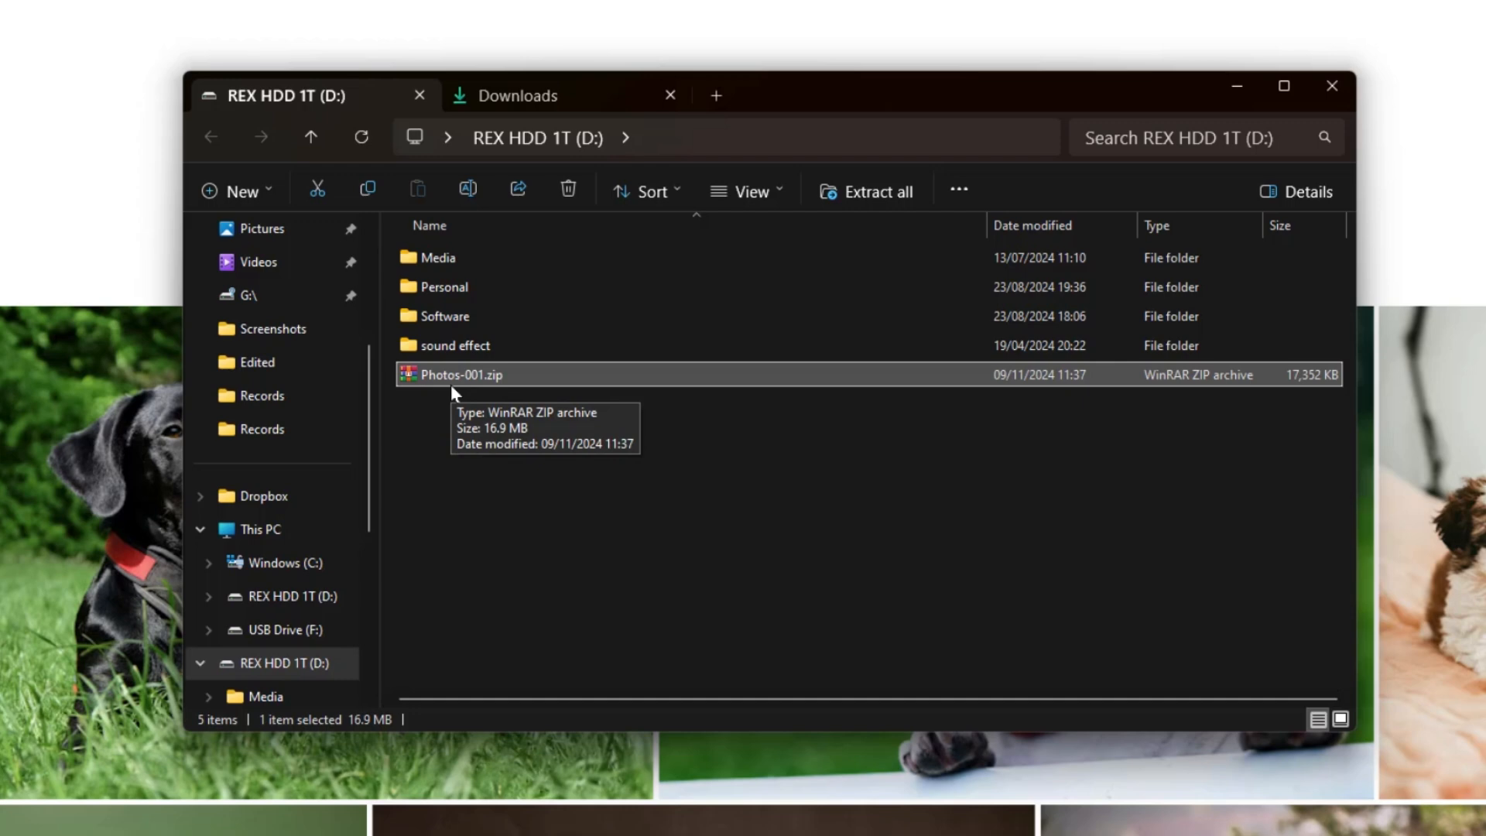
pyautogui.moveTo(543, 565)
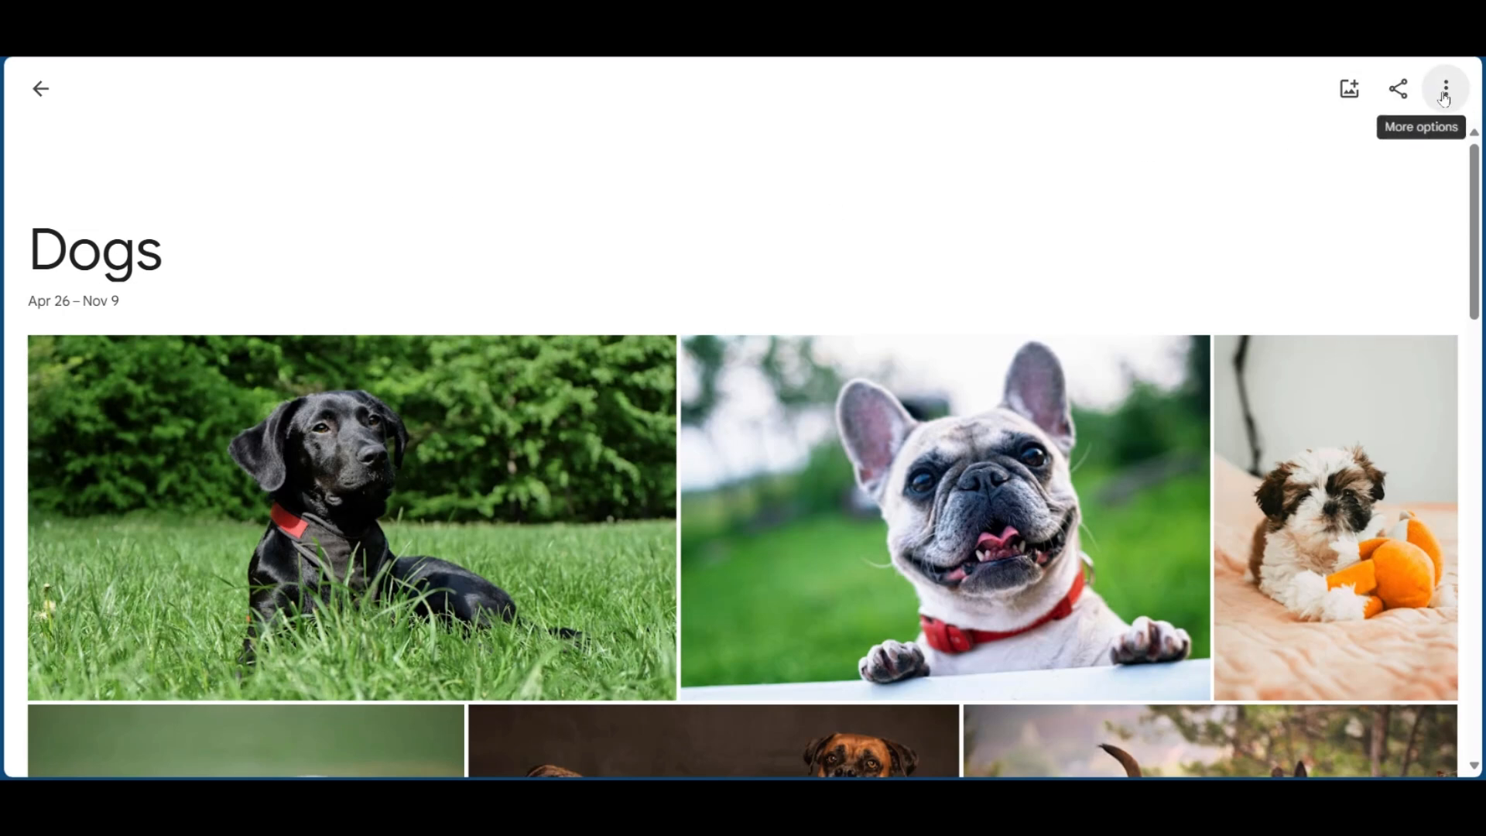
pyautogui.moveTo(1426, 98)
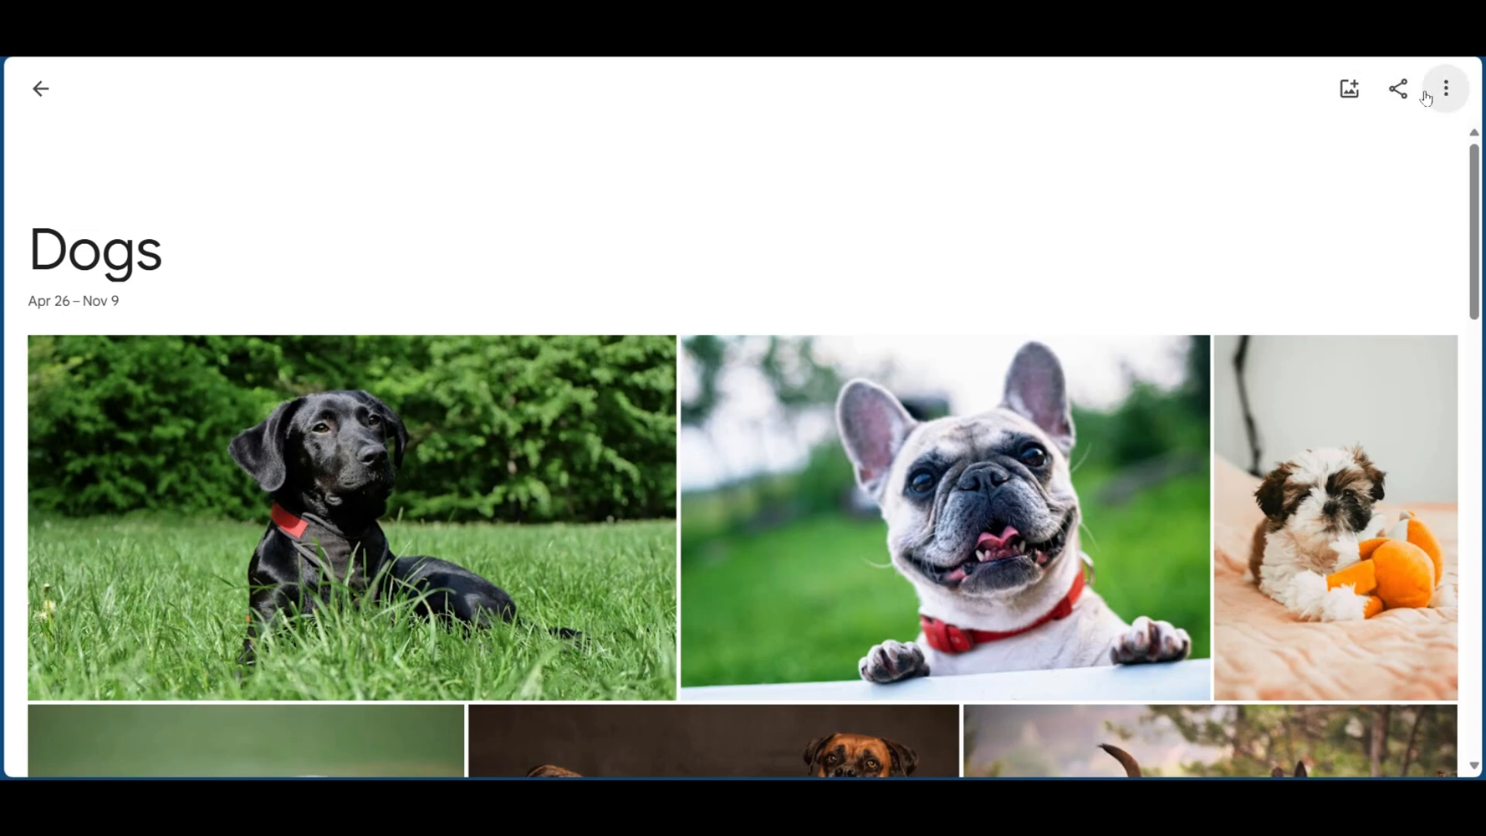
# Step: Show the Dogs album's options menu with Delete album listed
pyautogui.click(1446, 88)
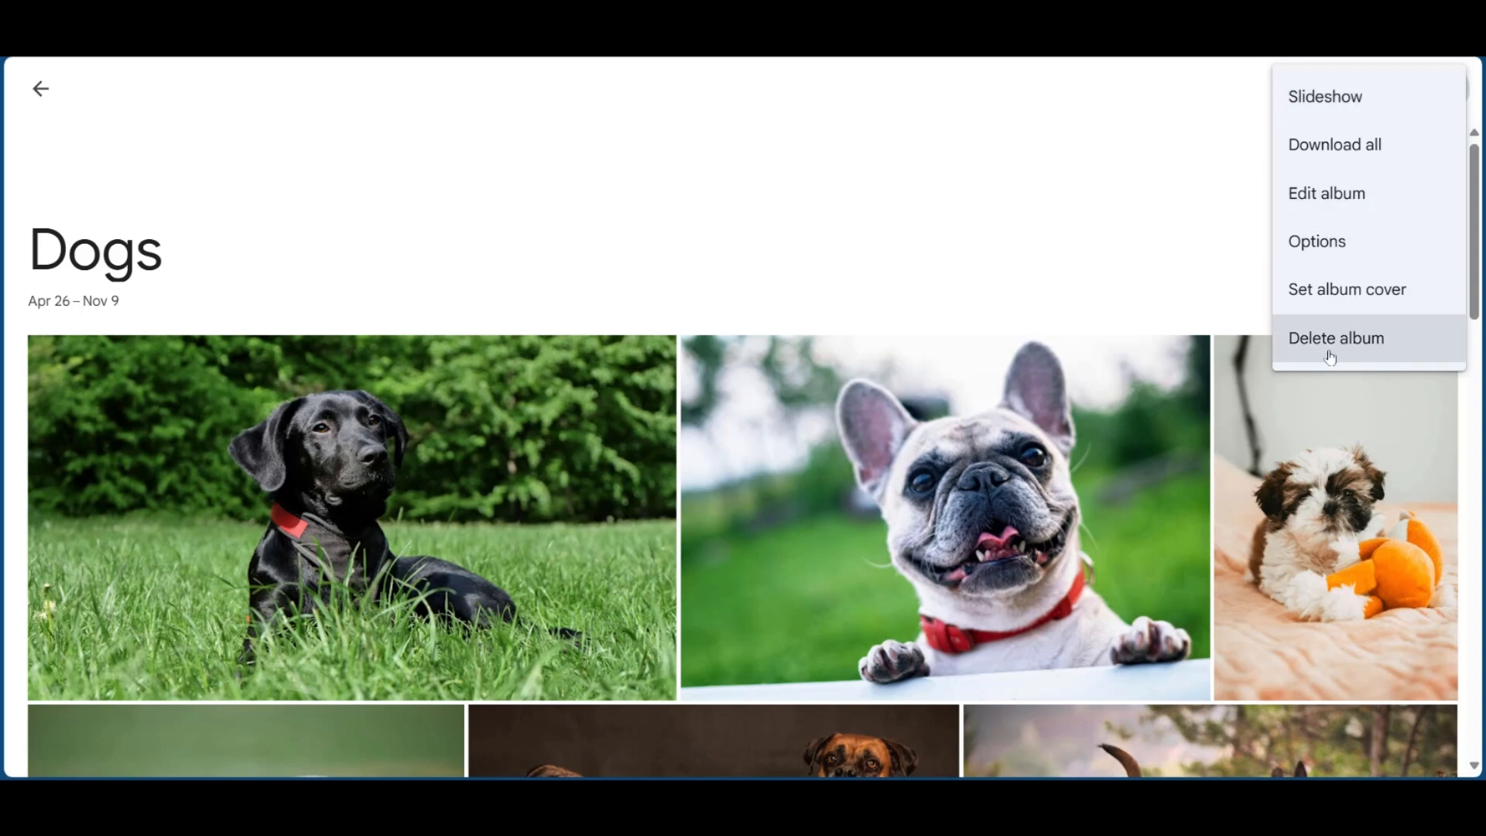